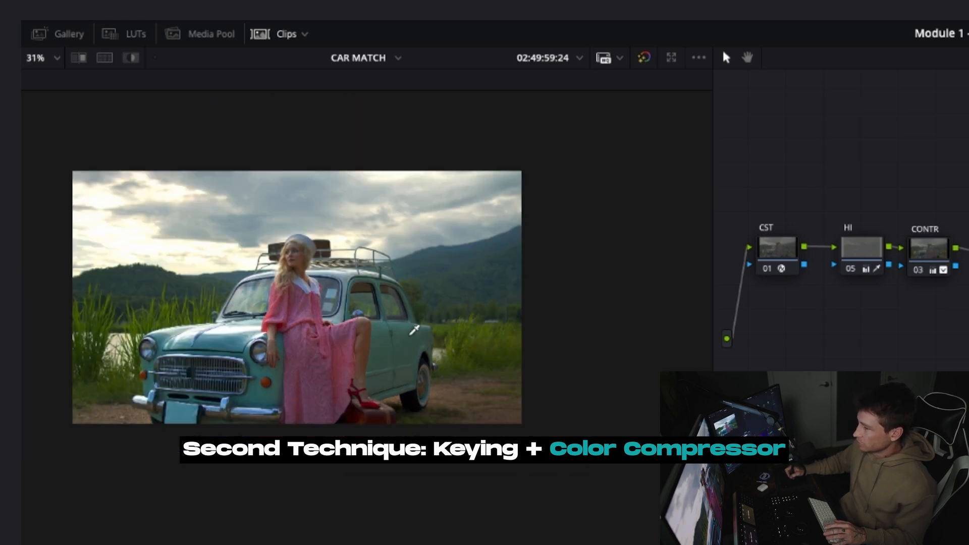
{"action": "mouse_move", "coordinate": [440, 297]}
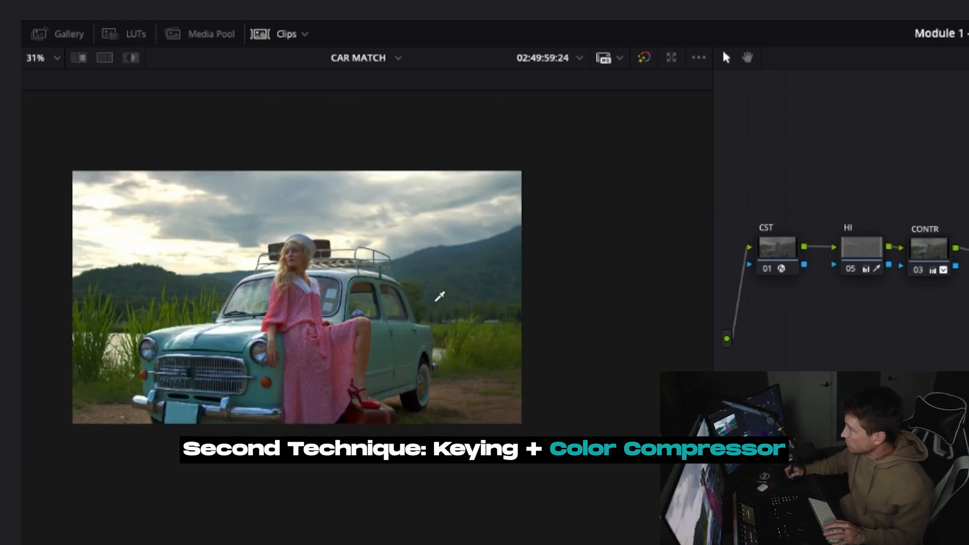